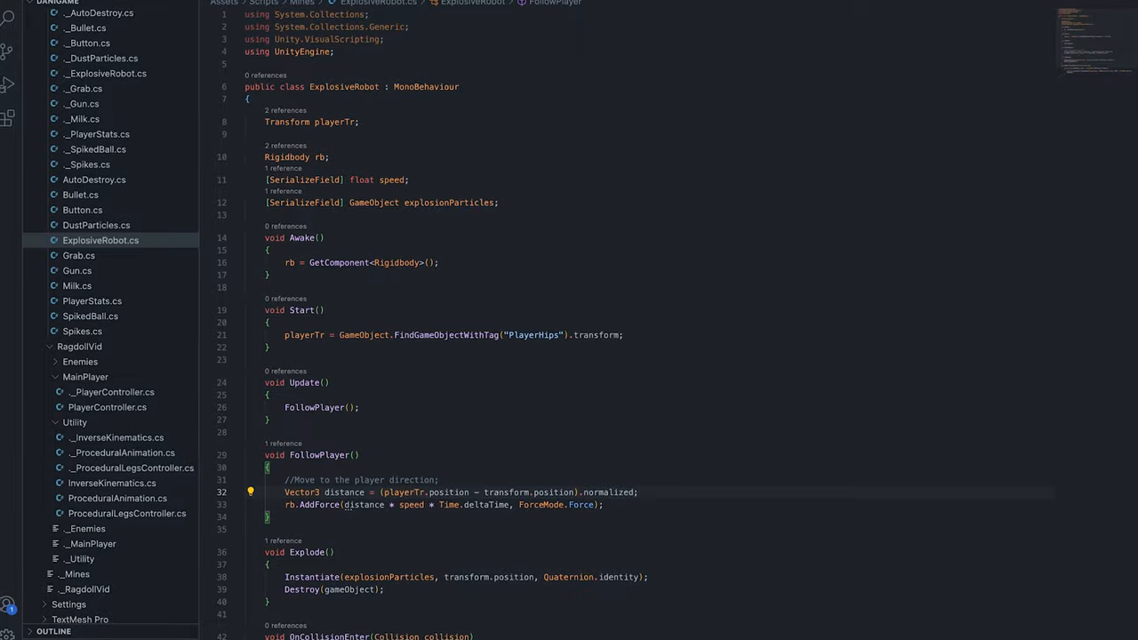
Review the ExplosiveRobot.cs follow-player script, then switch to the Unity Editor to play-test the chase.
{"action": "scroll", "scroll_direction": "down", "scroll_amount": 3}
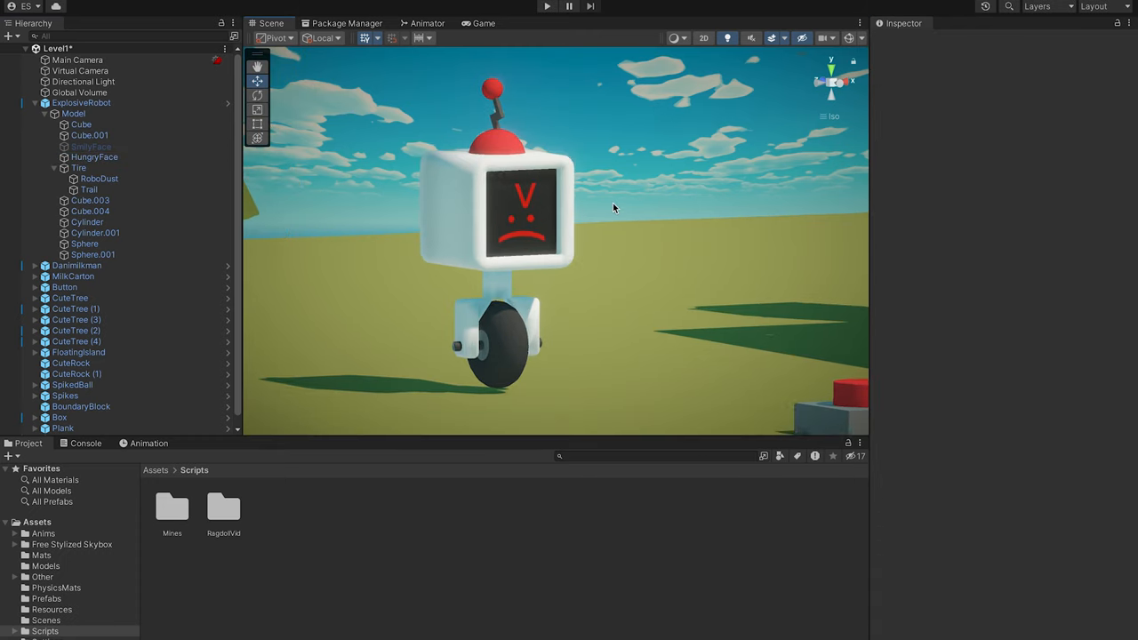
{"action": "left_click", "coordinate": [545, 7]}
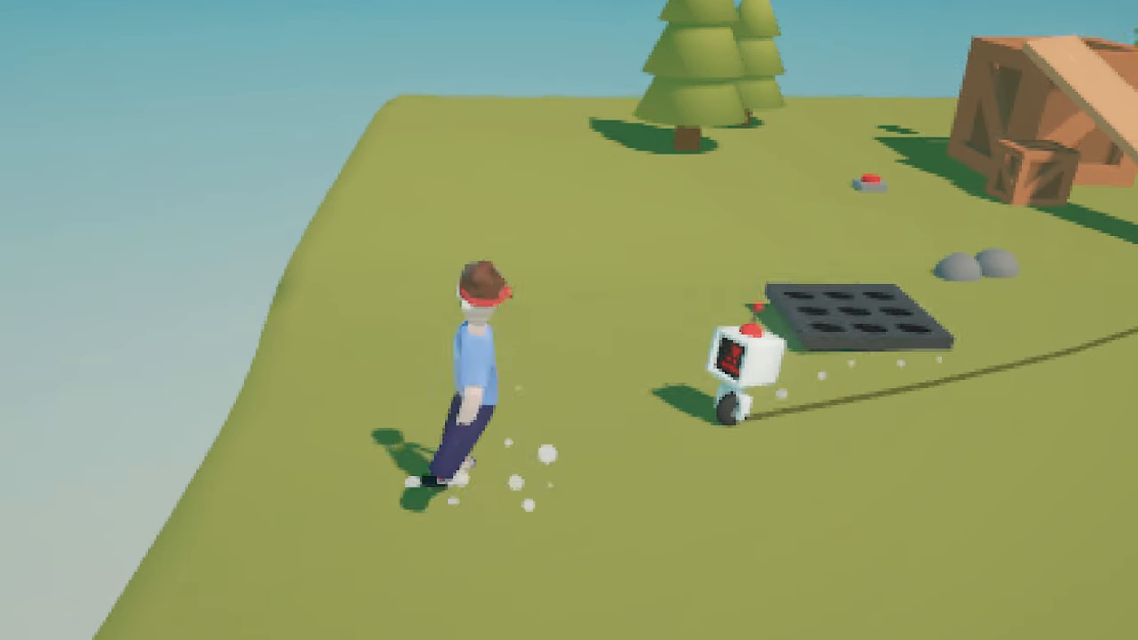